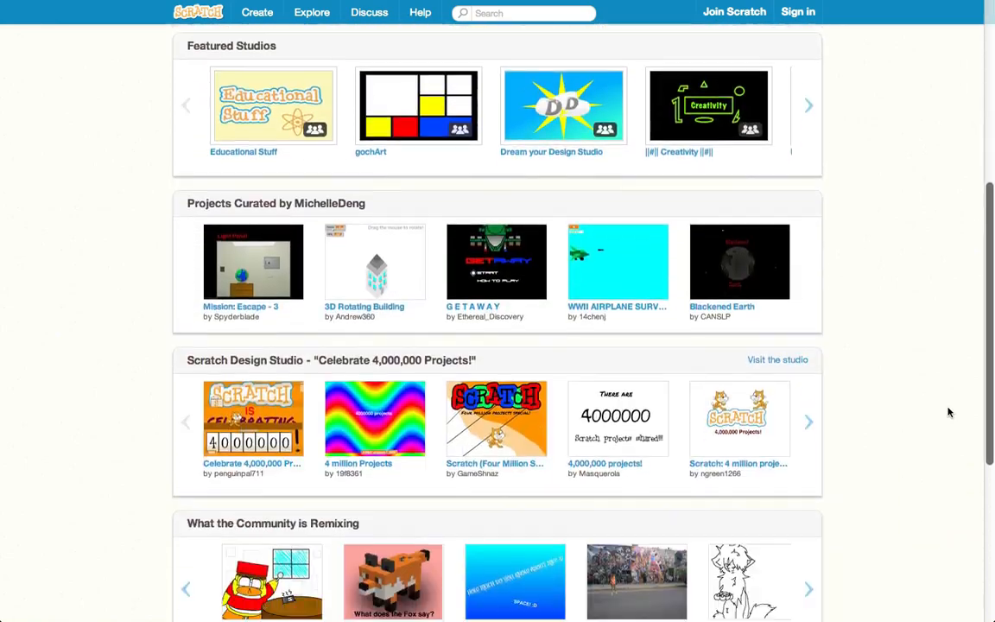
Scroll to the Minion Dress up Game and click DONE to finish the minion
scroll(down, 3)
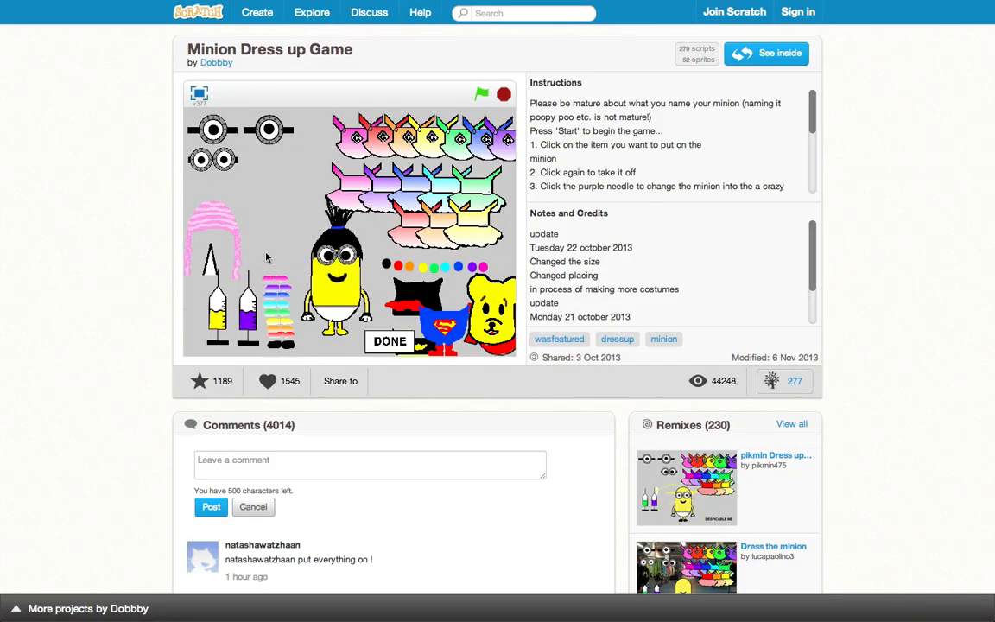
click(390, 340)
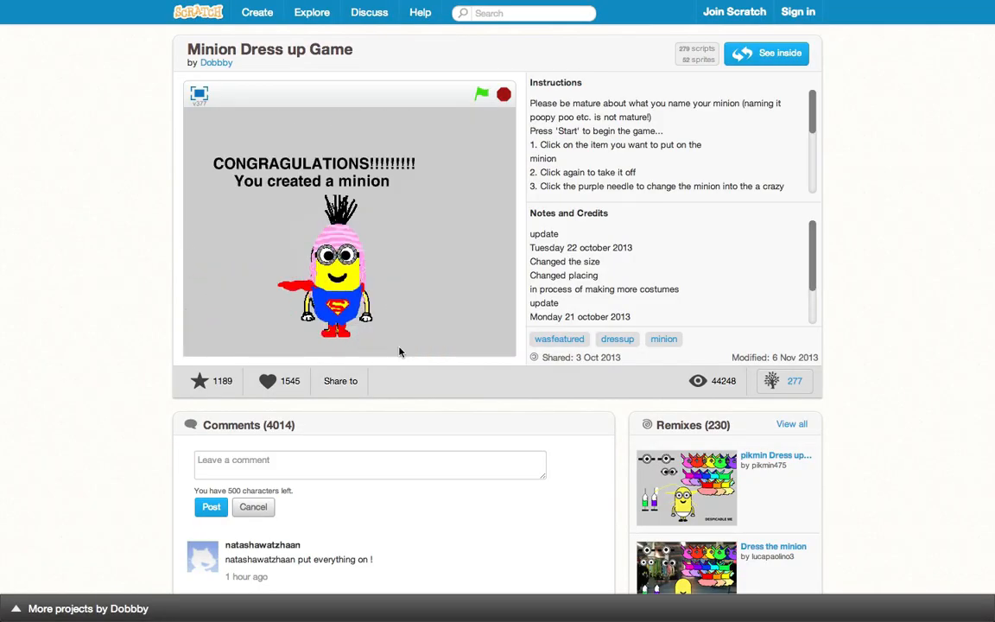
scroll(down, 3)
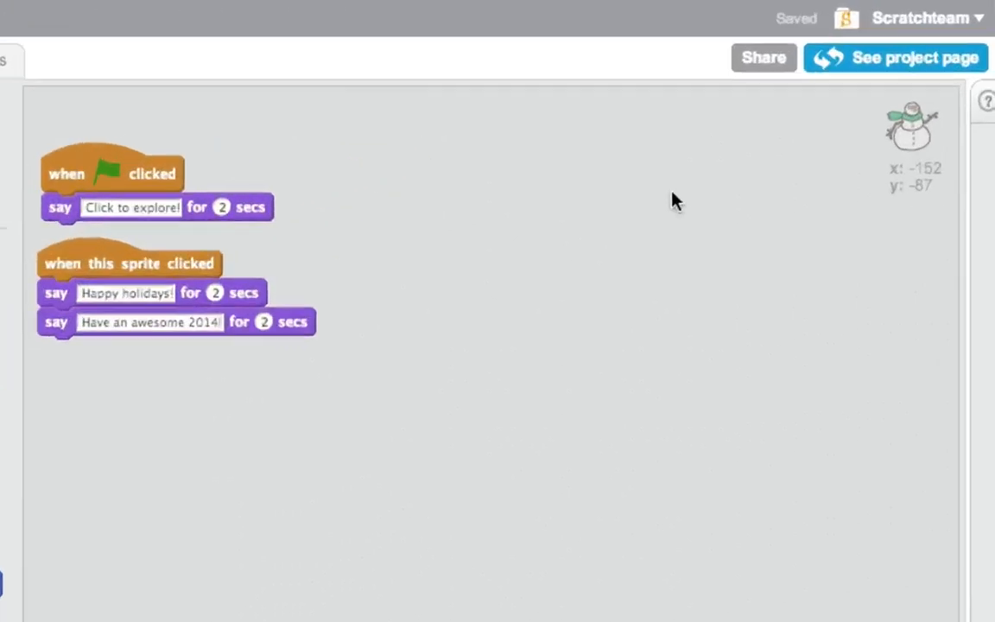
Open the Happy Holidays! project page, click the snowman to greet, then See inside
click(894, 58)
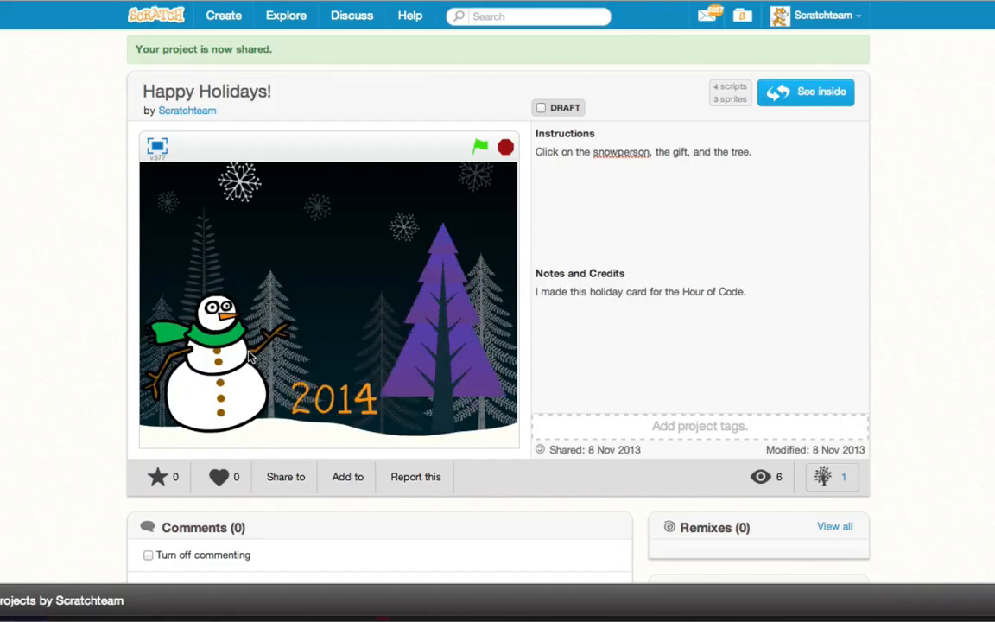
click(220, 354)
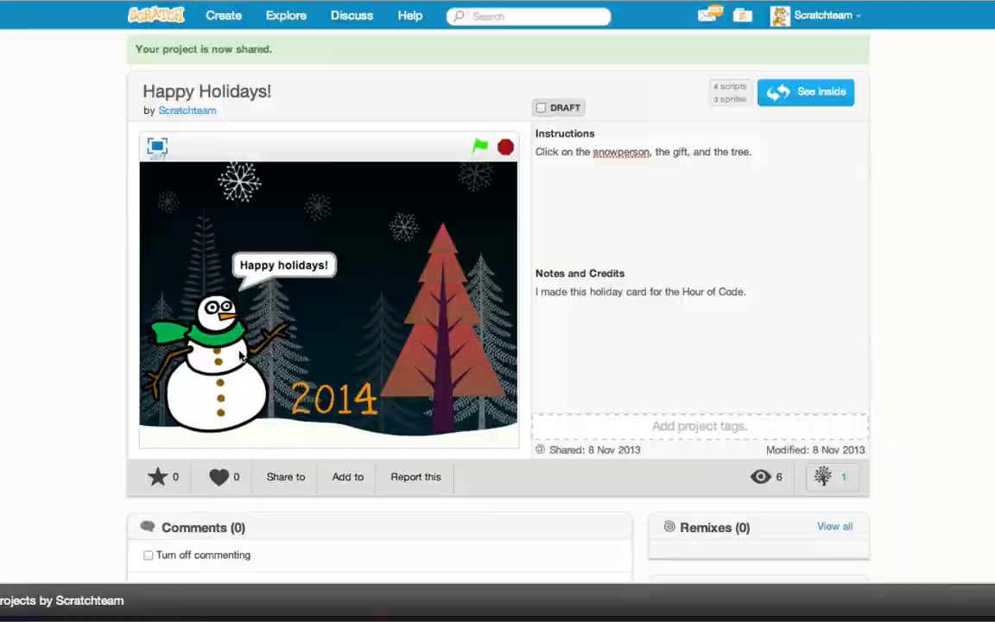
click(804, 91)
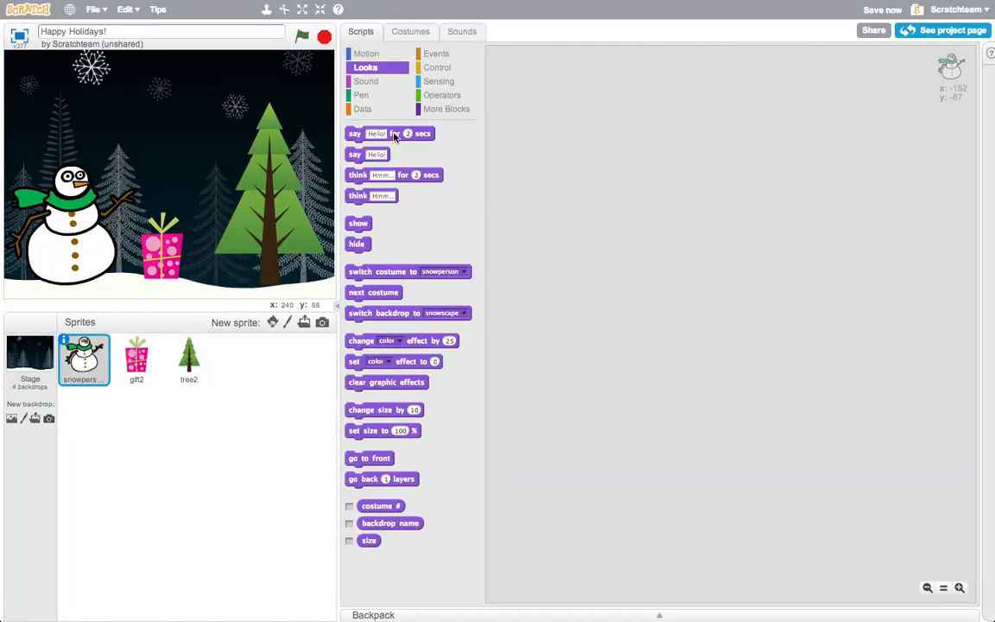
Add a 'say Happy Holidays! for 2 secs' block to the snowman and run it
drag(388, 133, 560, 112)
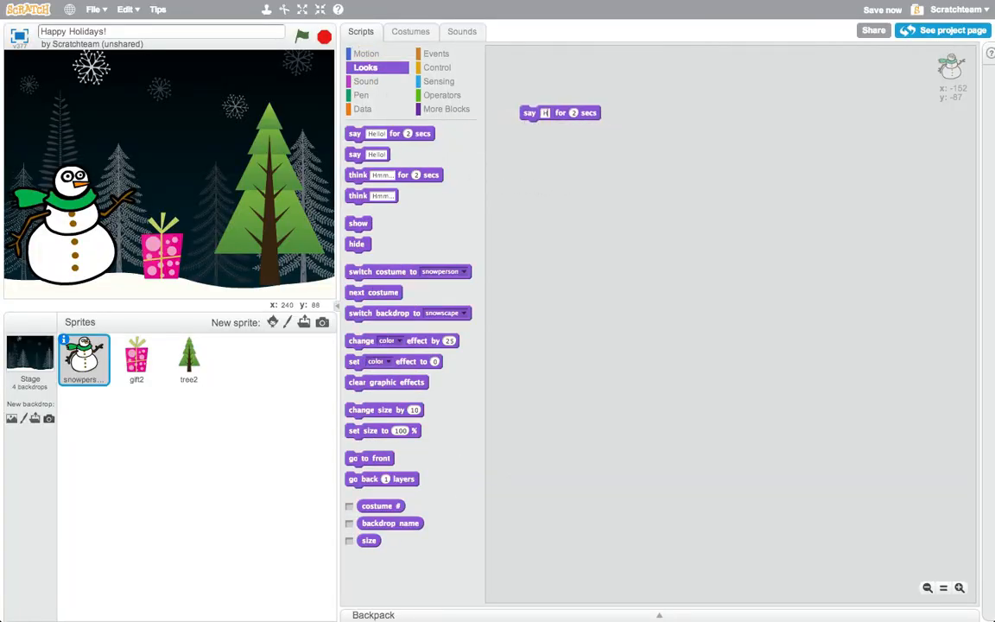
text(Happy Holidays!)
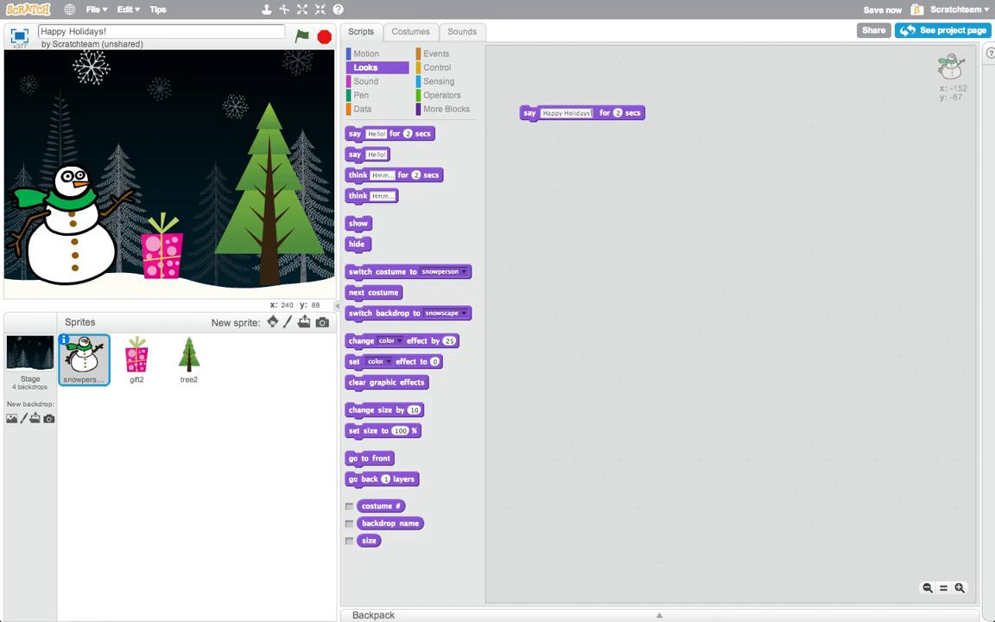
click(581, 113)
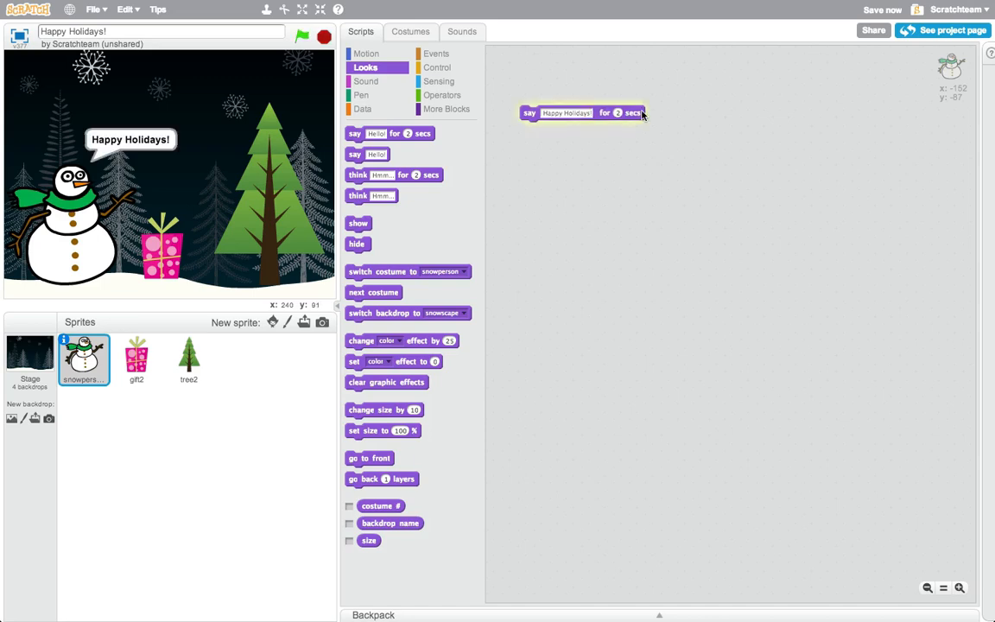